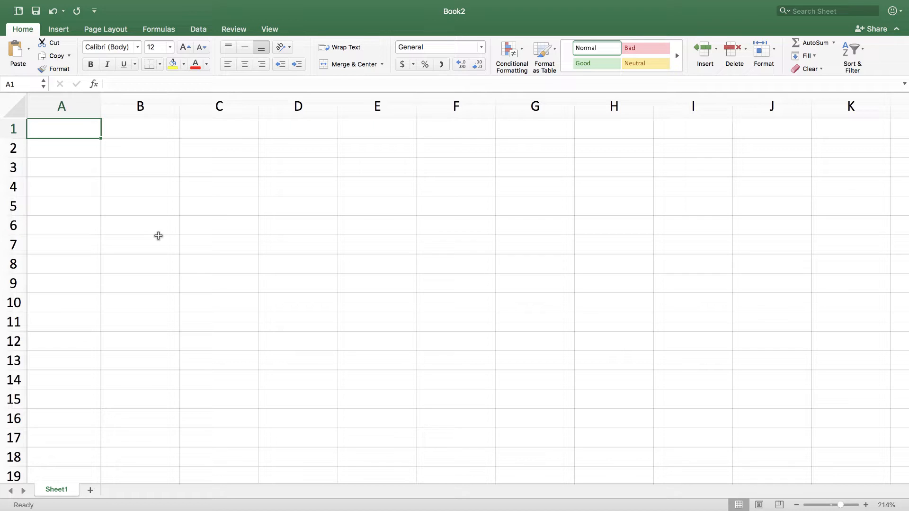
{"action": "mouse_move", "coordinate": [157, 234]}
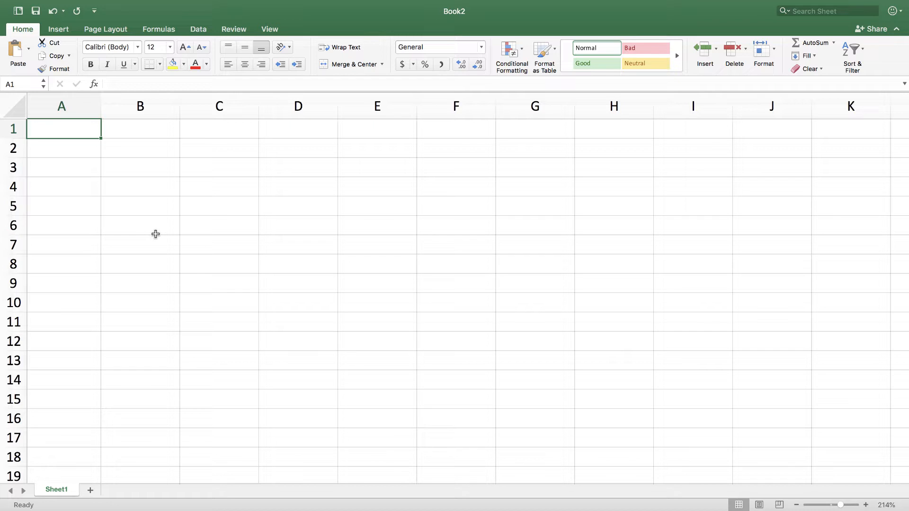
{"action": "mouse_move", "coordinate": [153, 229]}
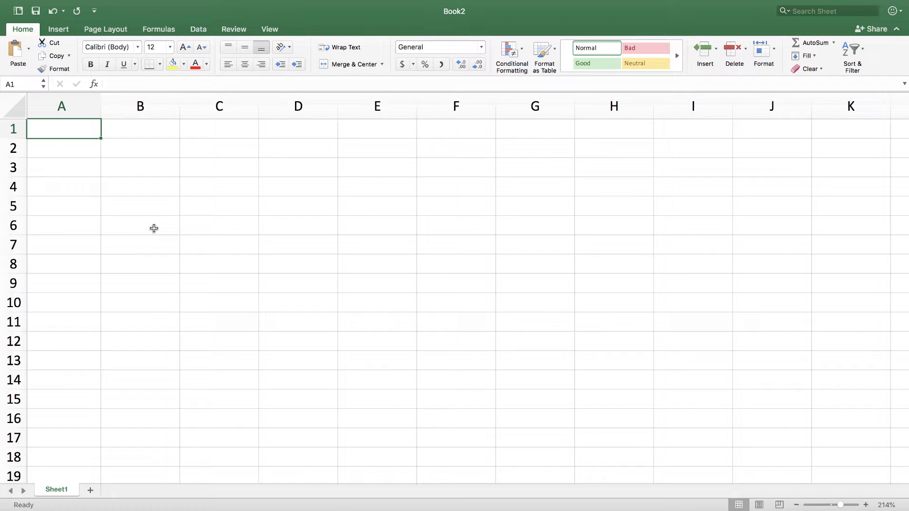
{"action": "mouse_move", "coordinate": [152, 223]}
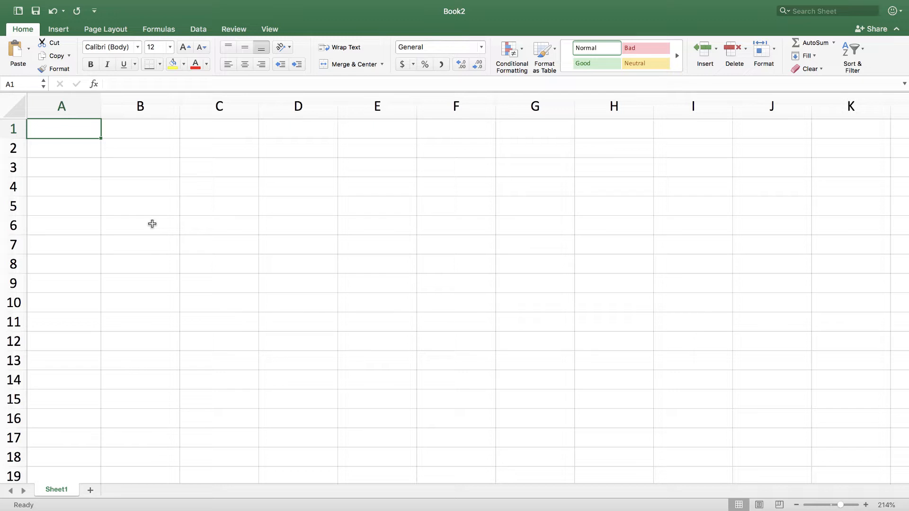
{"action": "mouse_move", "coordinate": [150, 222]}
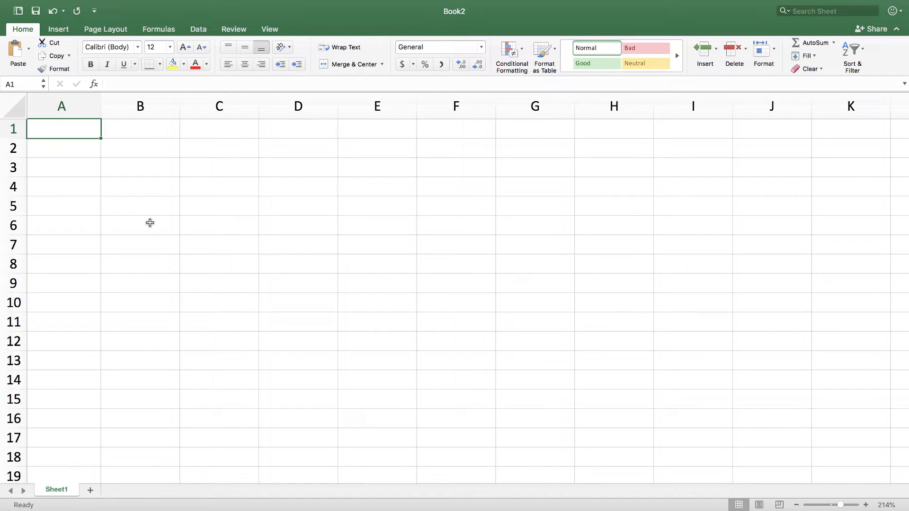
{"action": "mouse_move", "coordinate": [64, 141]}
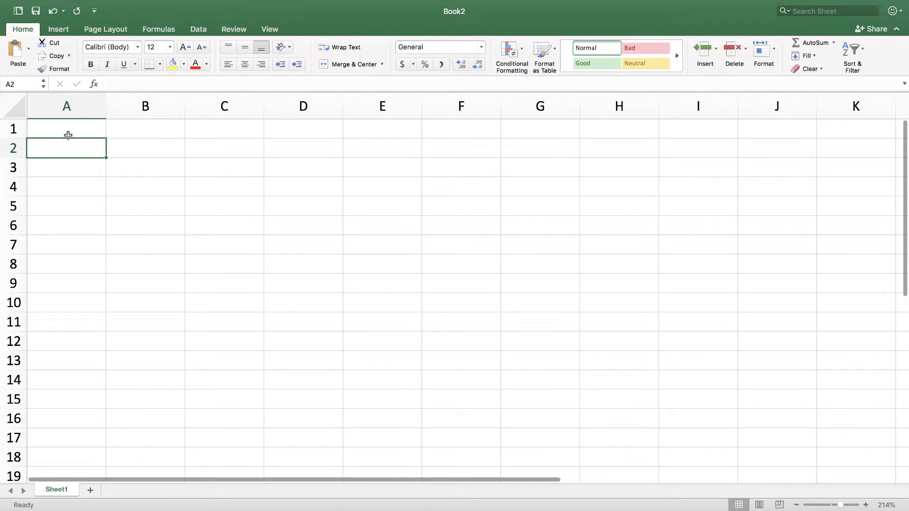
Head the second column 'sin(x)' next to the x header.
{"action": "left_click", "coordinate": [66, 129]}
{"action": "type", "text": "x"}
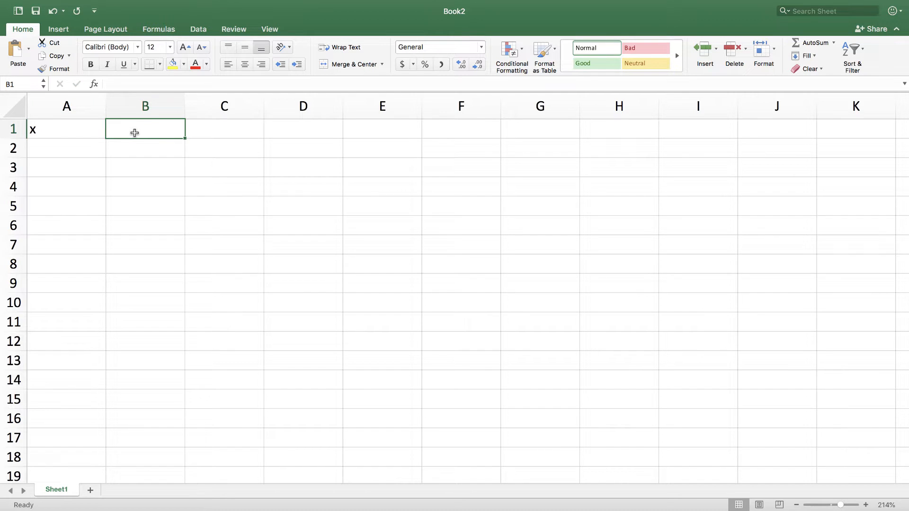
{"action": "type", "text": "sin"}
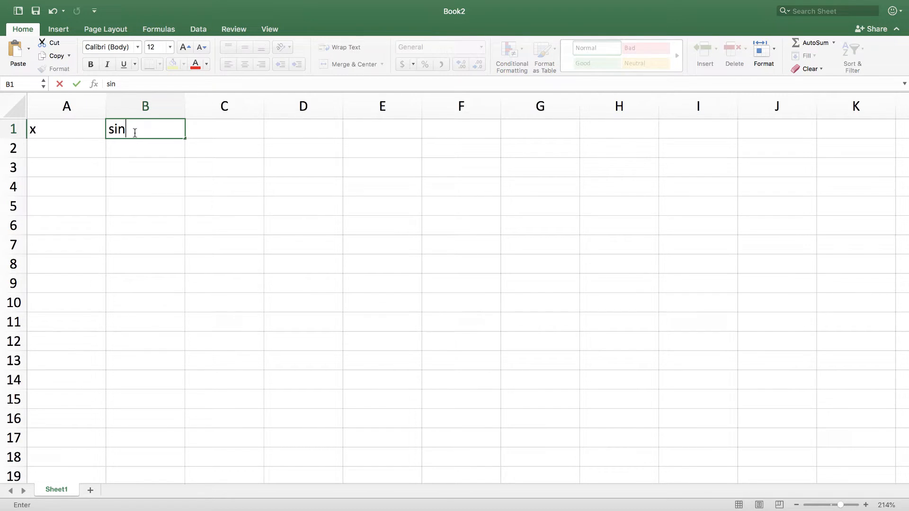
{"action": "type", "text": "("}
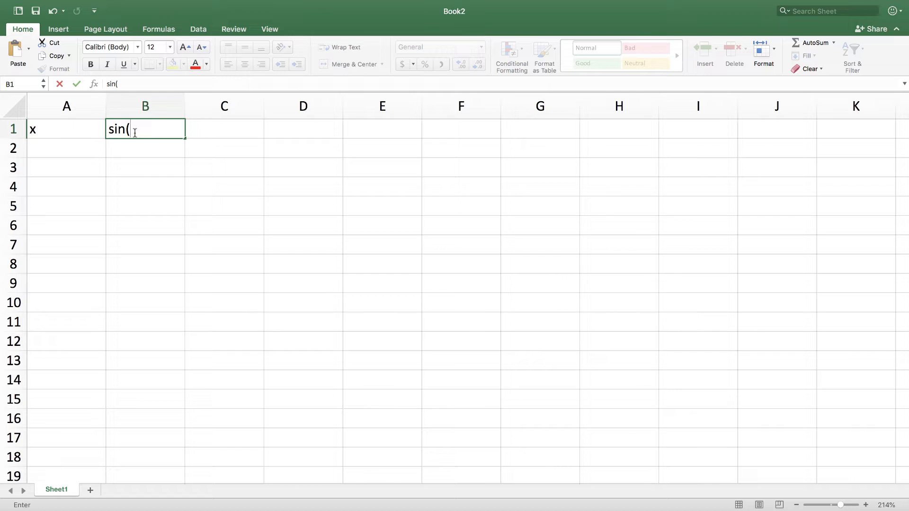
{"action": "type", "text": "x)"}
{"action": "left_click", "coordinate": [67, 148]}
{"action": "type", "text": "0.1"}
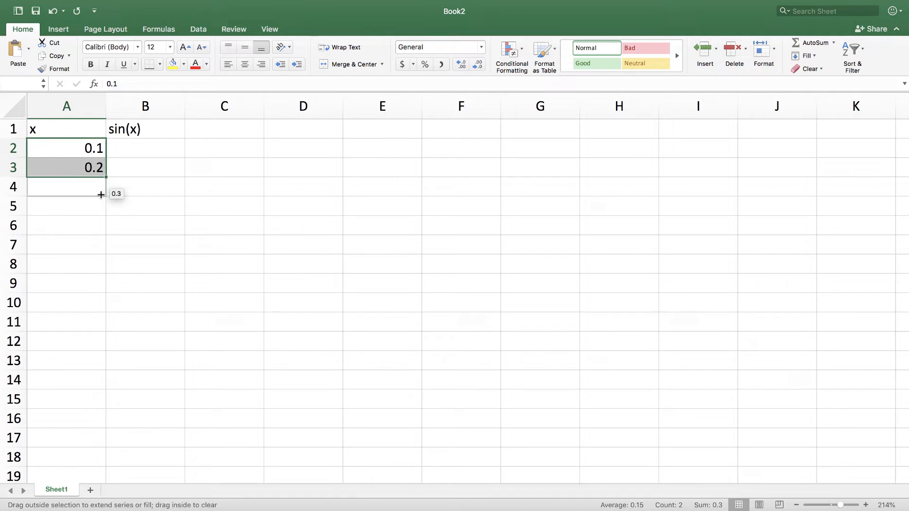
Fill the x column from 0.1 in steps of 0.1 down past 1.8.
{"action": "left_click_drag", "start_coordinate": [101, 194], "coordinate": [89, 426]}
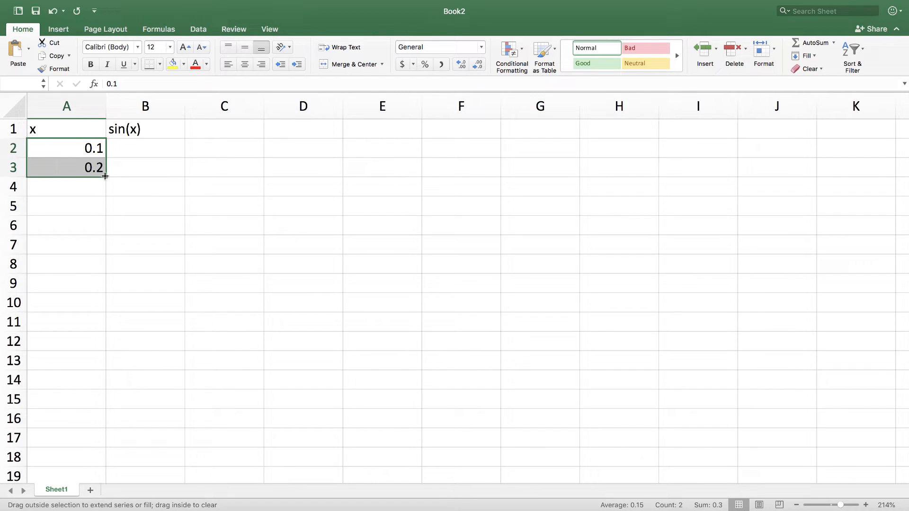
{"action": "left_click_drag", "start_coordinate": [104, 177], "coordinate": [90, 270]}
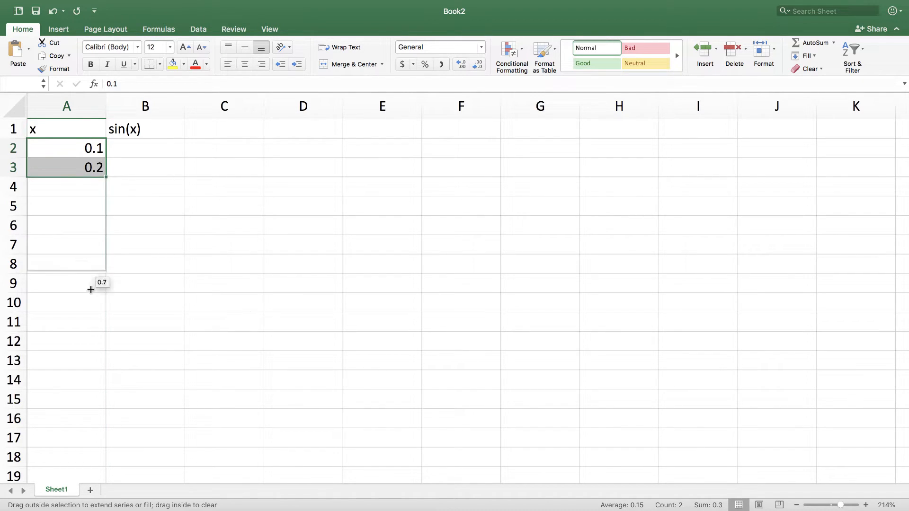
{"action": "left_click_drag", "start_coordinate": [90, 174], "coordinate": [101, 438]}
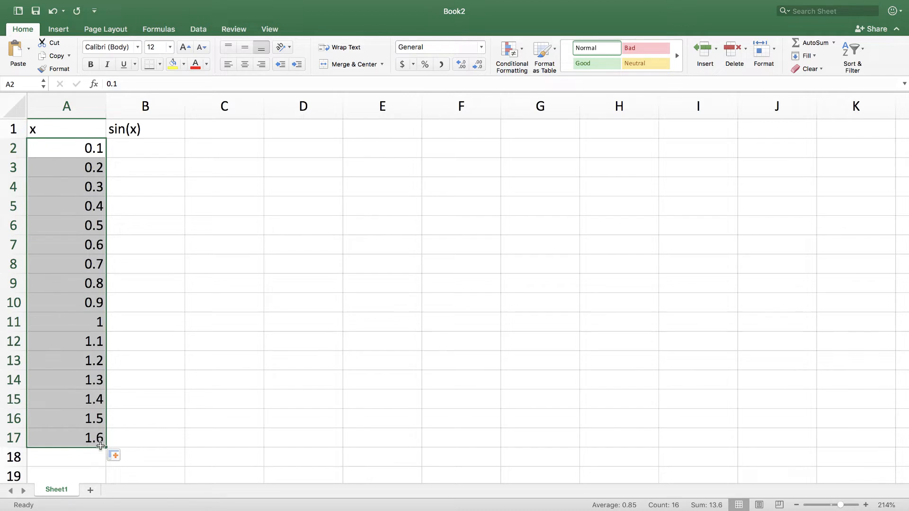
{"action": "scroll", "scroll_direction": "down", "scroll_amount": 3}
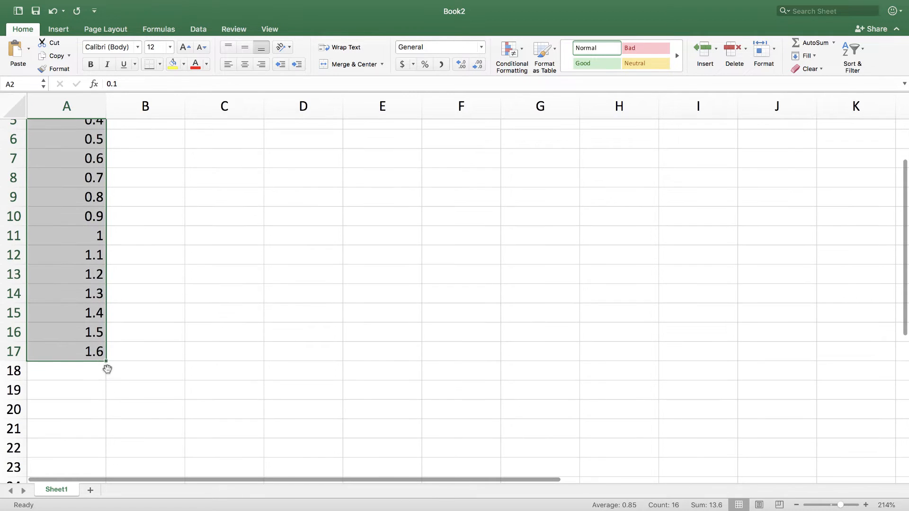
{"action": "left_click_drag", "start_coordinate": [107, 359], "coordinate": [99, 466]}
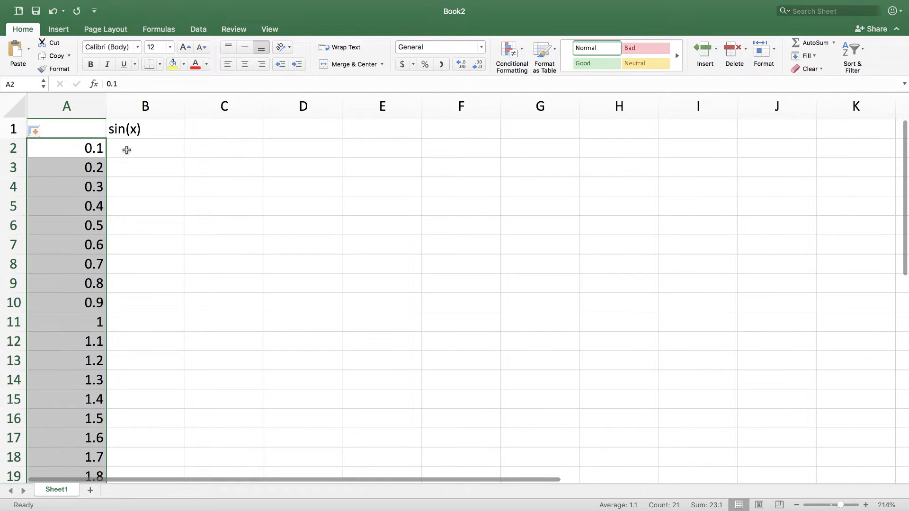
{"action": "mouse_move", "coordinate": [131, 151]}
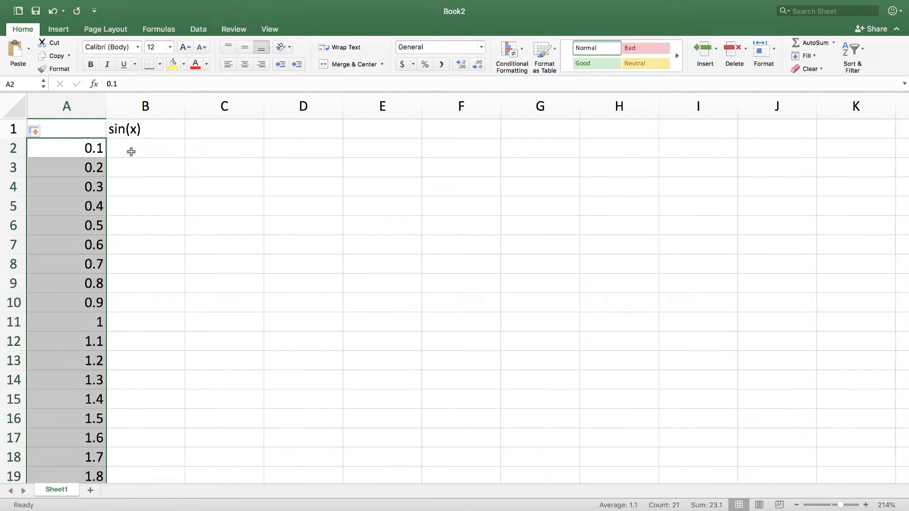
Enter =SIN(A2) in the first sin(x) cell, giving 0.09983342.
{"action": "left_click", "coordinate": [143, 148]}
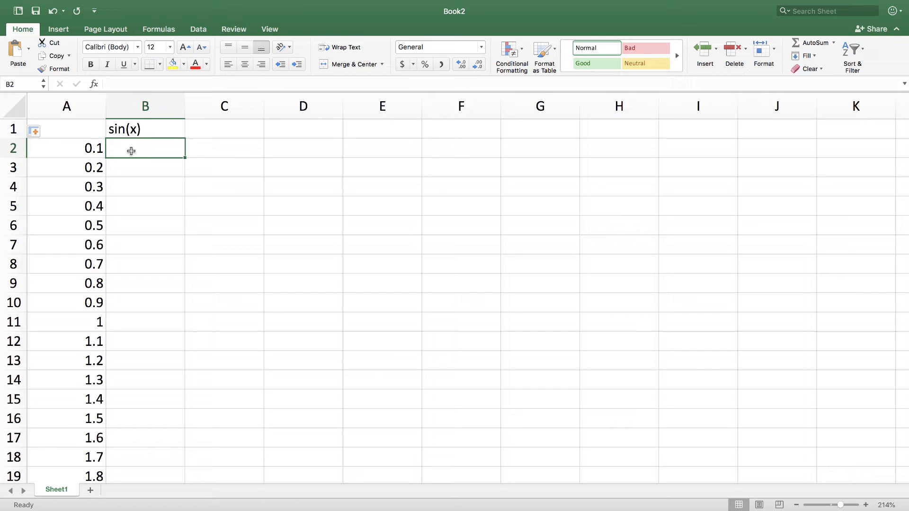
{"action": "type", "text": "="}
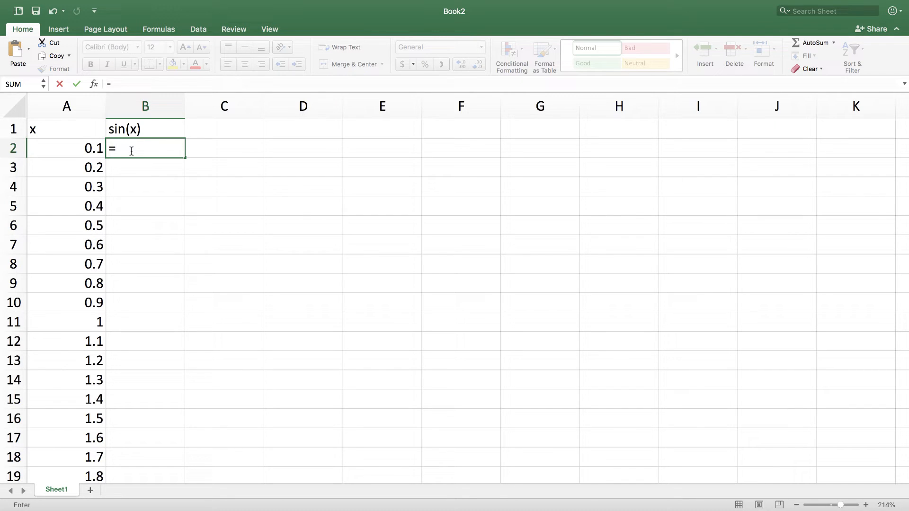
{"action": "type", "text": "sin("}
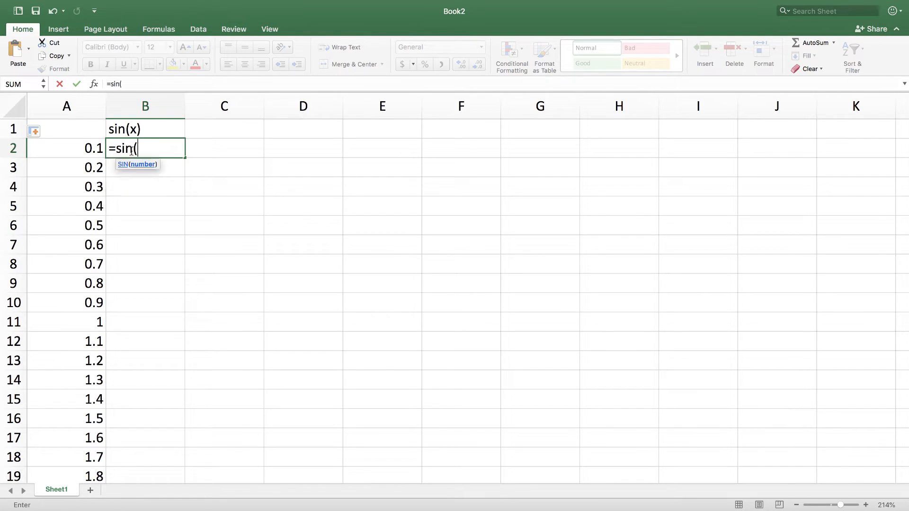
{"action": "left_click", "coordinate": [66, 148]}
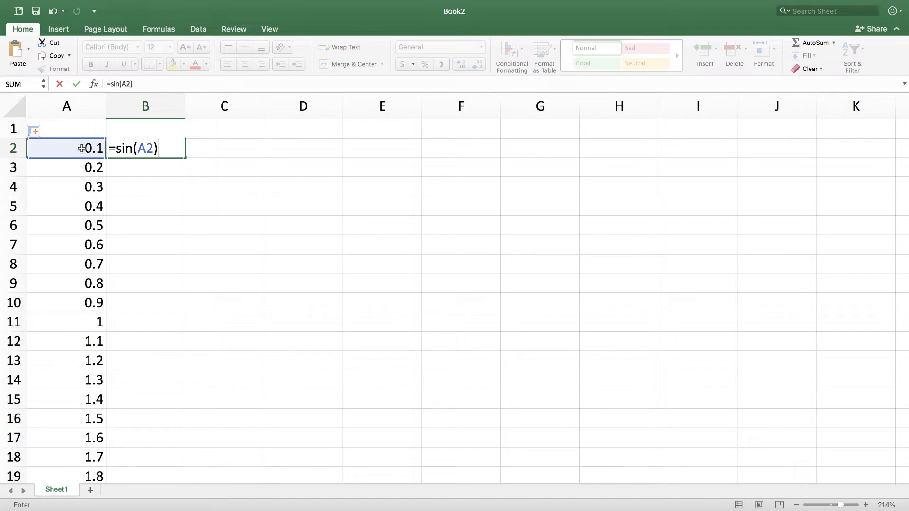
{"action": "key", "text": "Enter"}
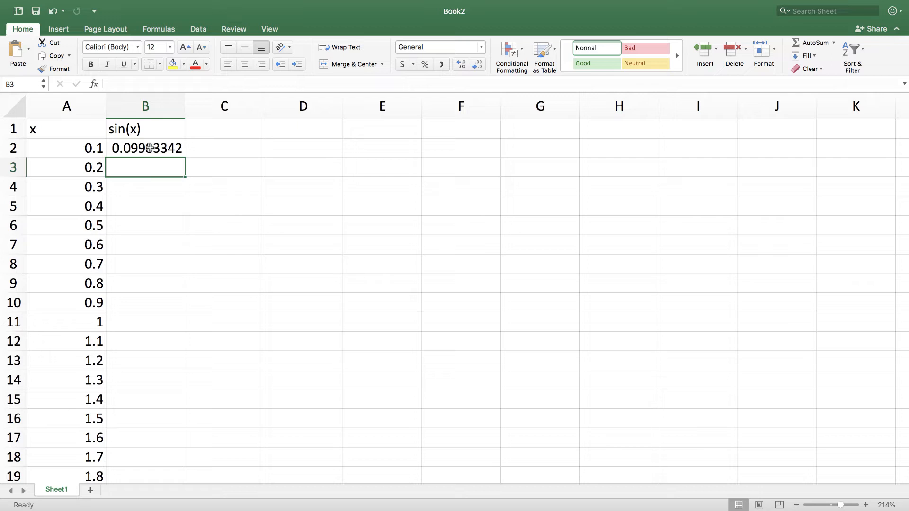
{"action": "left_click", "coordinate": [146, 148]}
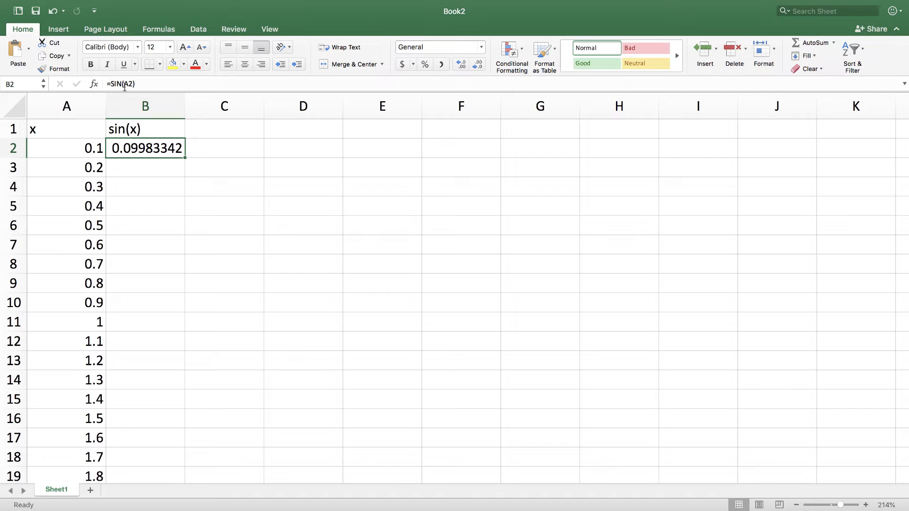
{"action": "mouse_move", "coordinate": [62, 159]}
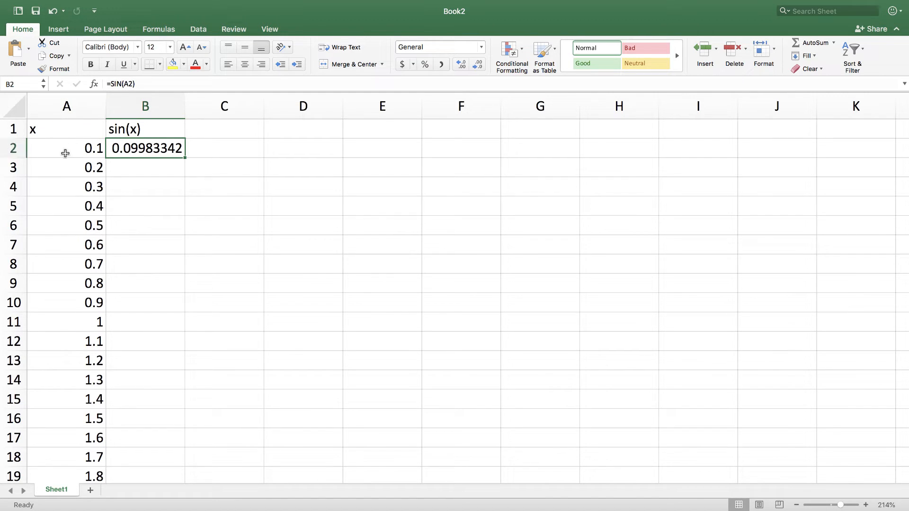
{"action": "mouse_move", "coordinate": [124, 181]}
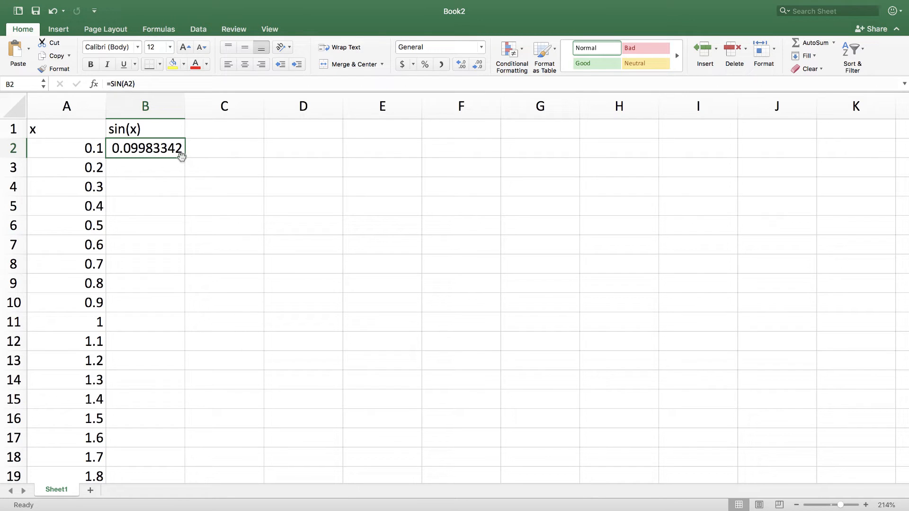
{"action": "mouse_move", "coordinate": [157, 148]}
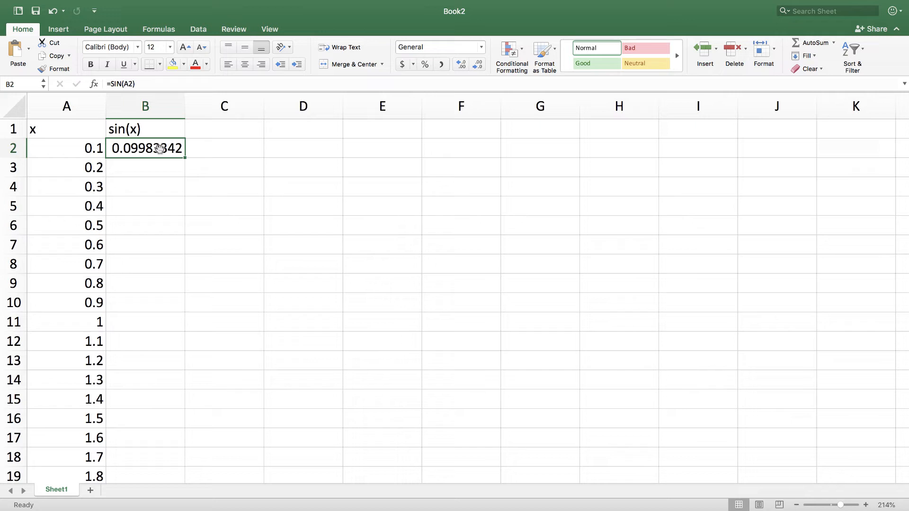
{"action": "mouse_move", "coordinate": [184, 159]}
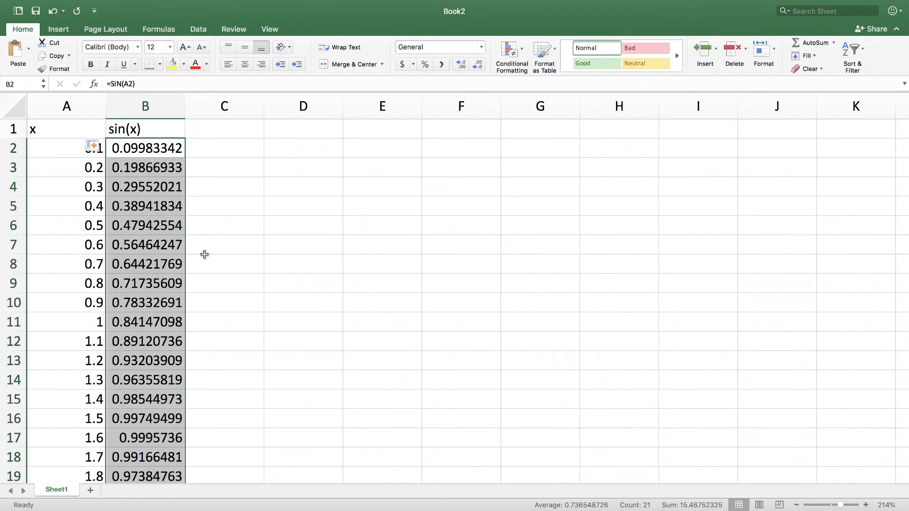
Insert a plain Scatter chart of sin(x) against x.
{"action": "scroll", "scroll_direction": "down", "scroll_amount": 3}
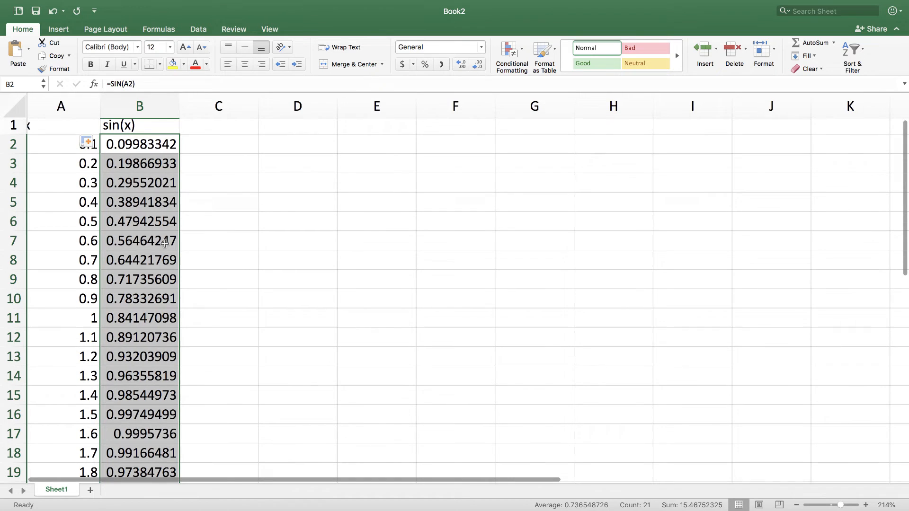
{"action": "mouse_move", "coordinate": [215, 221]}
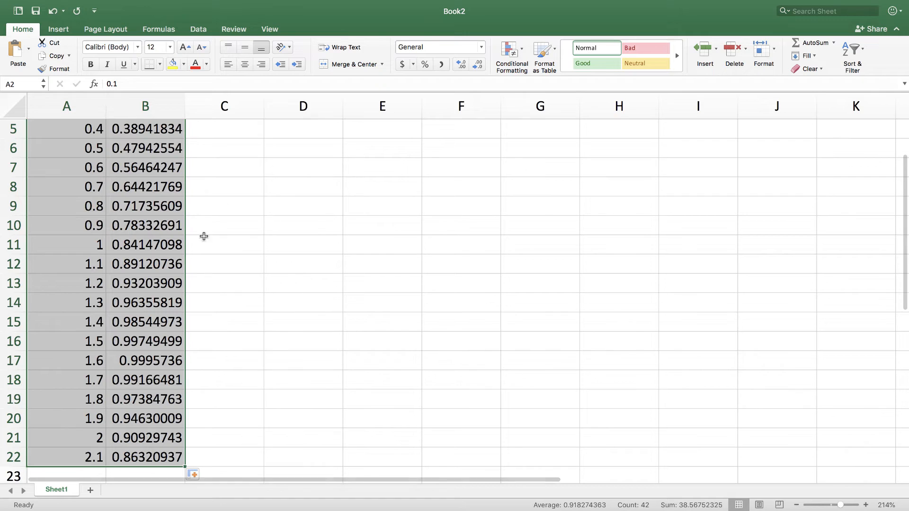
{"action": "mouse_move", "coordinate": [159, 34]}
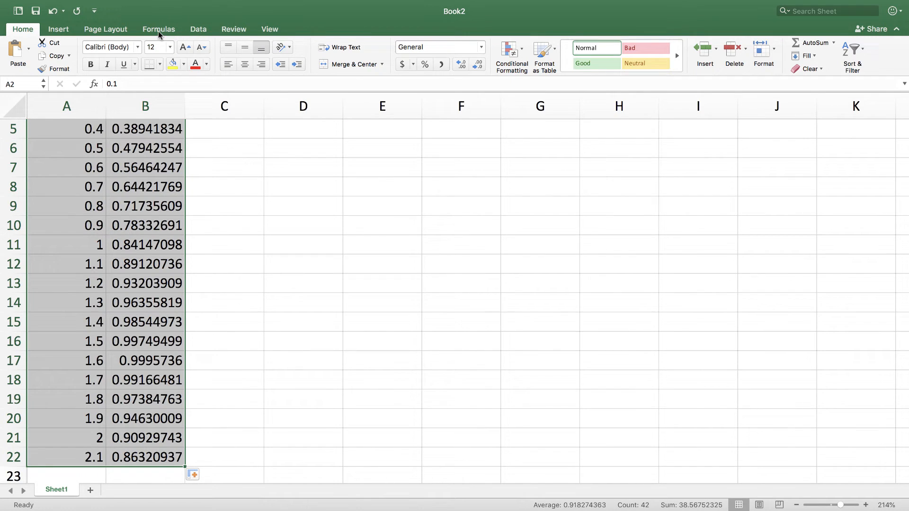
{"action": "mouse_move", "coordinate": [60, 30]}
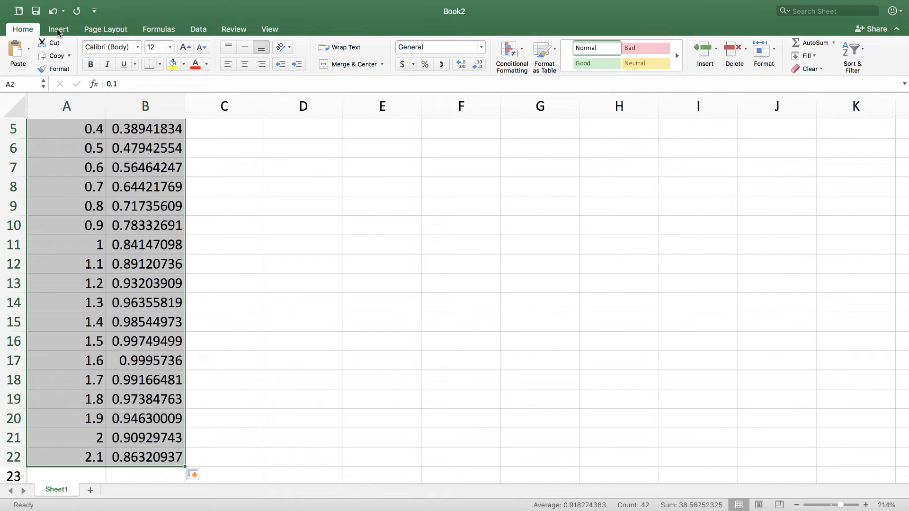
{"action": "left_click", "coordinate": [438, 68]}
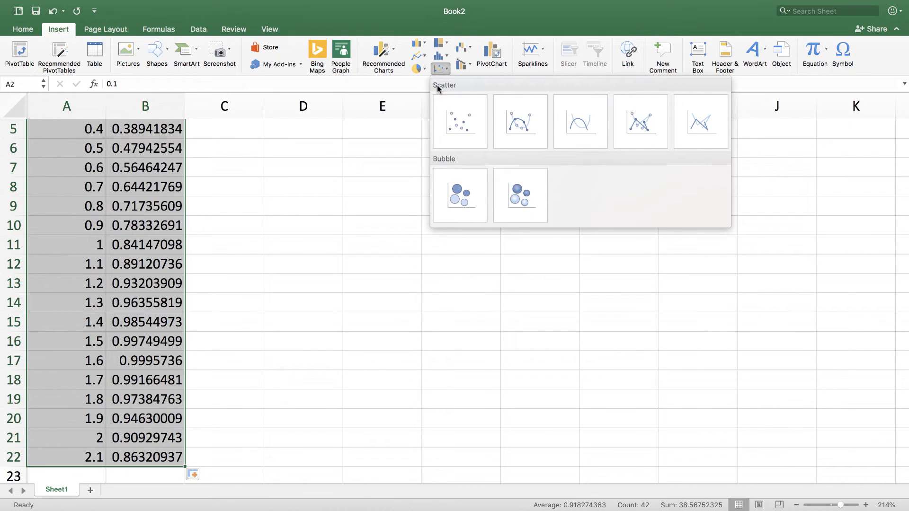
{"action": "mouse_move", "coordinate": [461, 127]}
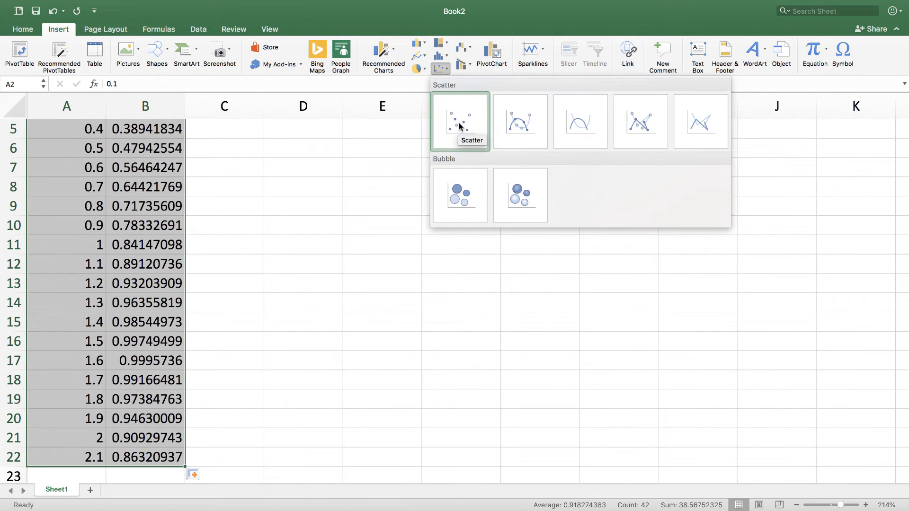
{"action": "left_click", "coordinate": [460, 119]}
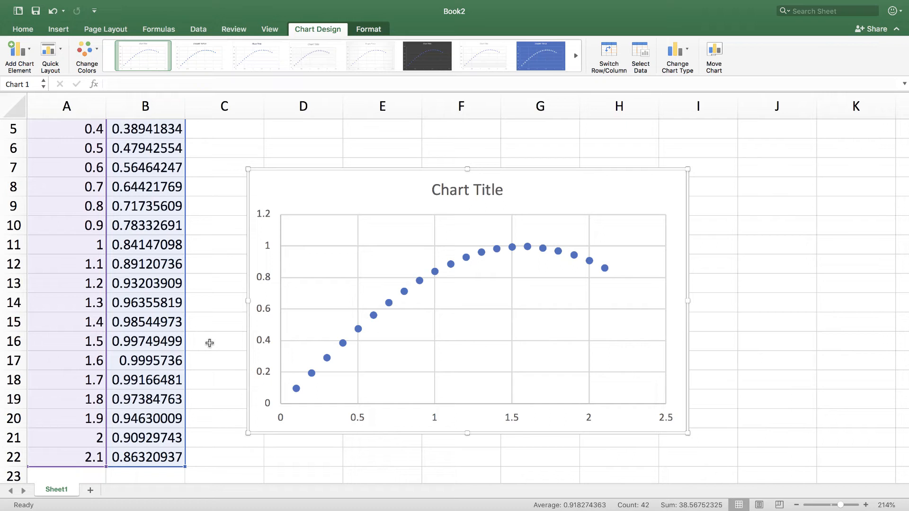
{"action": "mouse_move", "coordinate": [313, 359]}
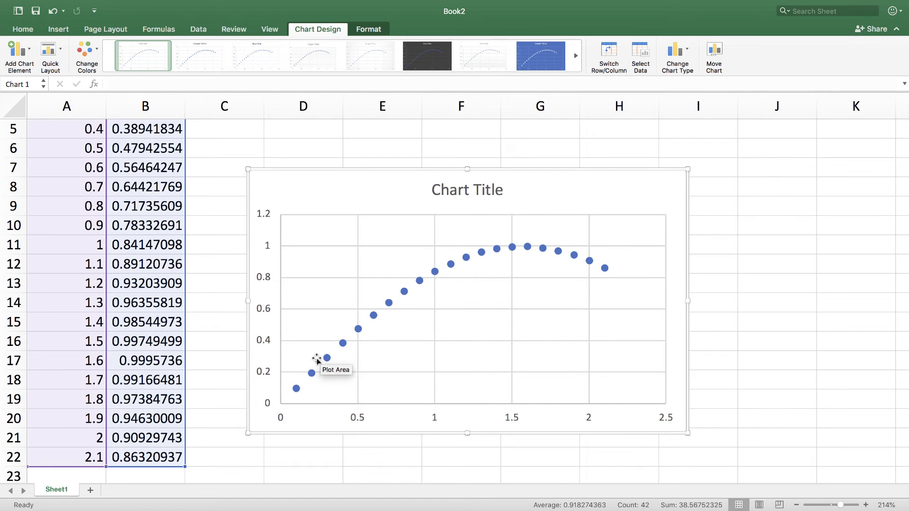
{"action": "mouse_move", "coordinate": [604, 267]}
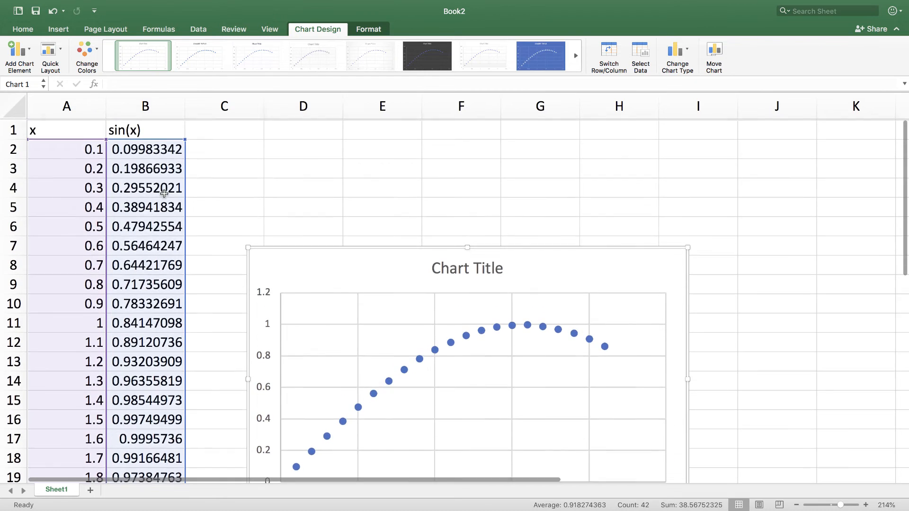
Overwrite the first x value with 0 to start the 0.5-step series.
{"action": "left_click", "coordinate": [223, 183]}
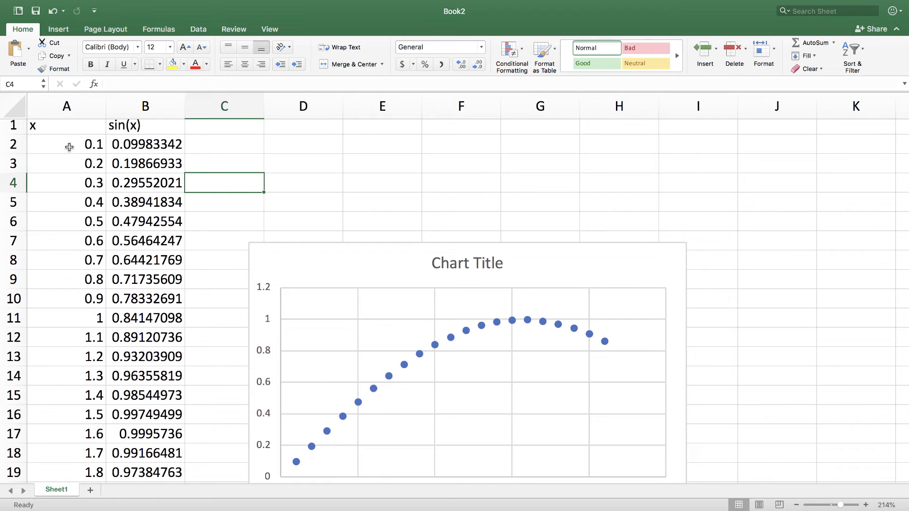
{"action": "left_click", "coordinate": [64, 163]}
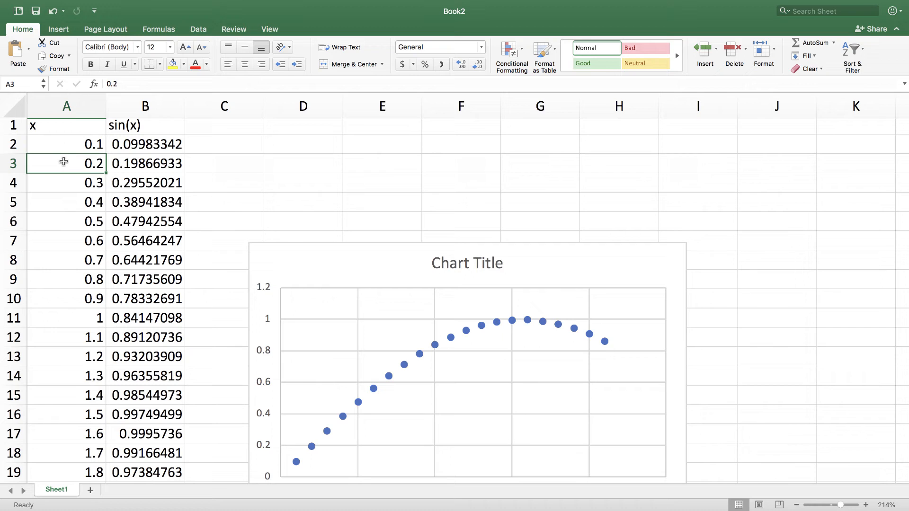
{"action": "type", "text": "0"}
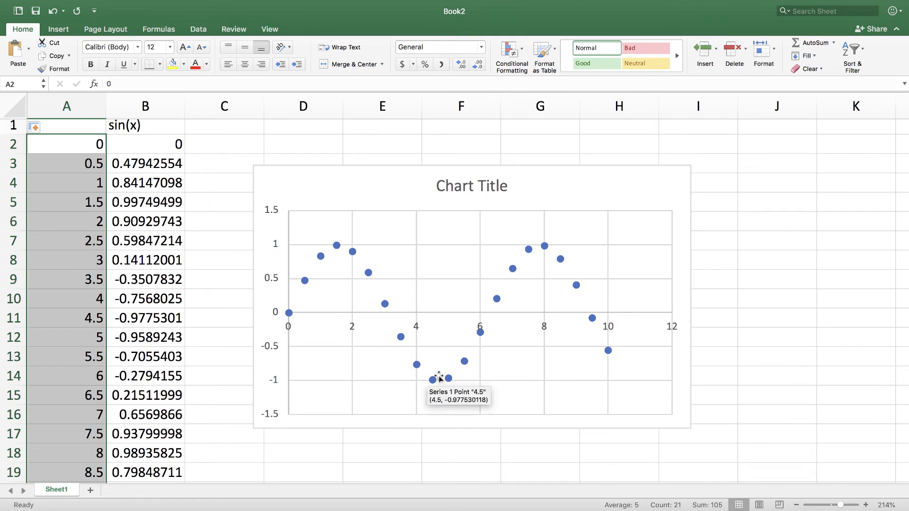
{"action": "mouse_move", "coordinate": [586, 295]}
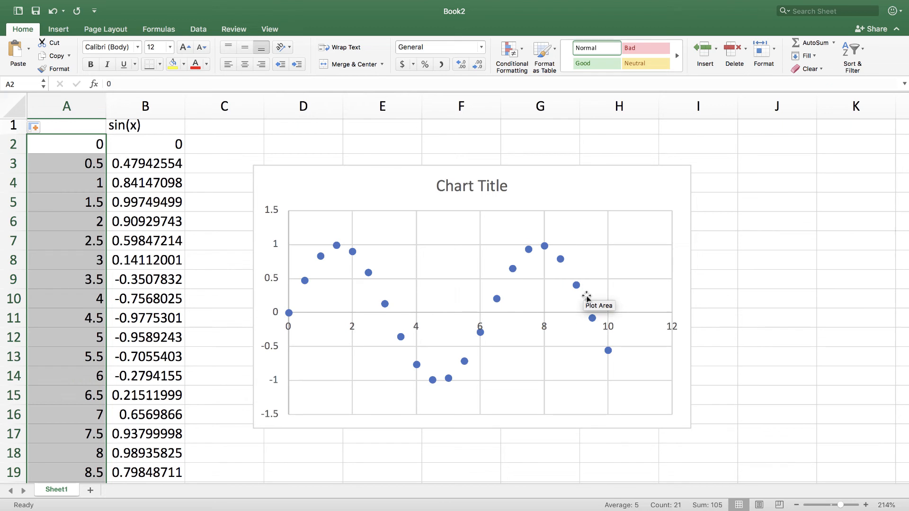
{"action": "mouse_move", "coordinate": [199, 223]}
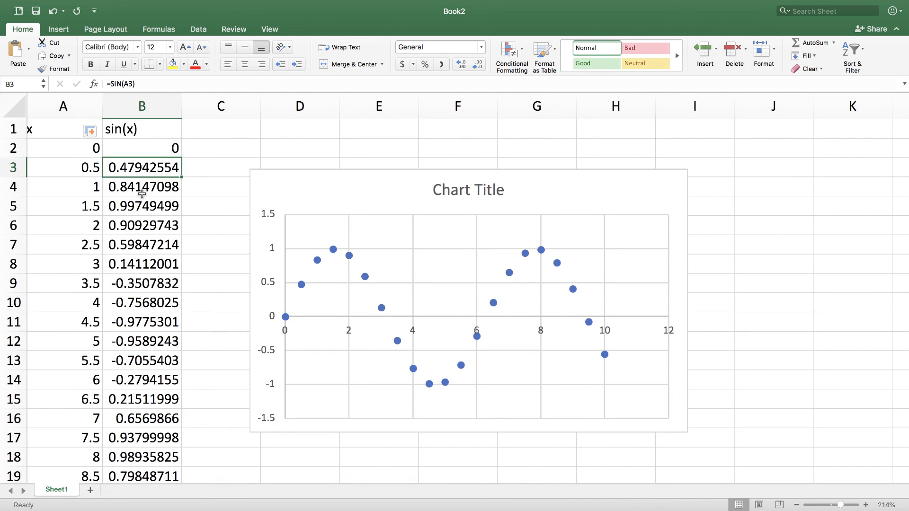
Inspect the SIN formulas behind the sin(x) cells for x = 3 and 2.
{"action": "left_click", "coordinate": [142, 264]}
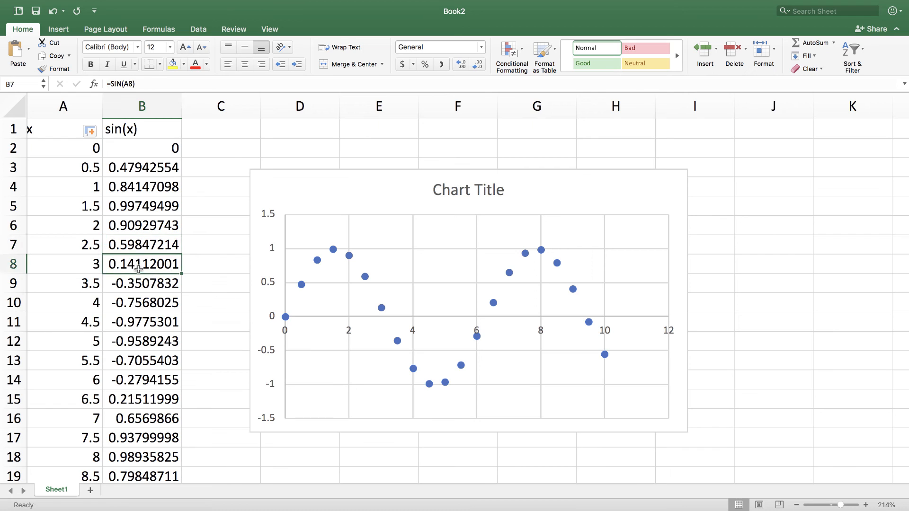
{"action": "left_click", "coordinate": [142, 226]}
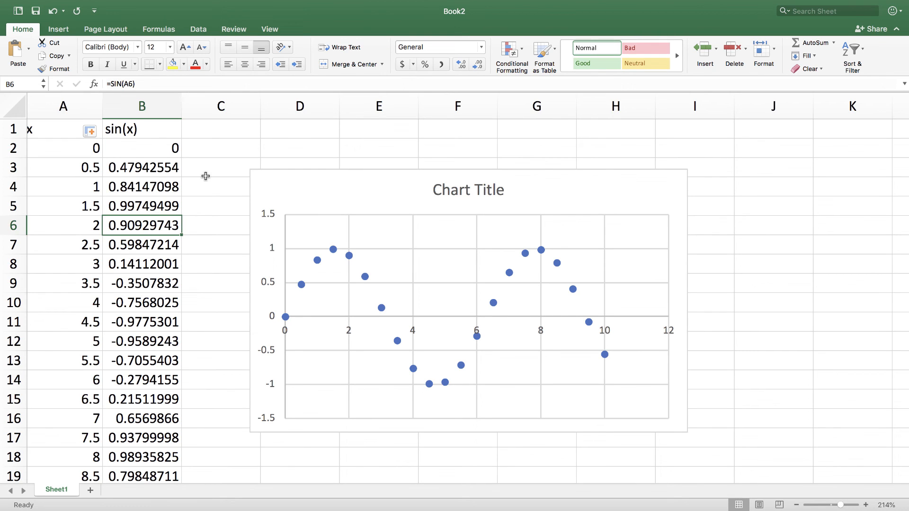
{"action": "mouse_move", "coordinate": [209, 179]}
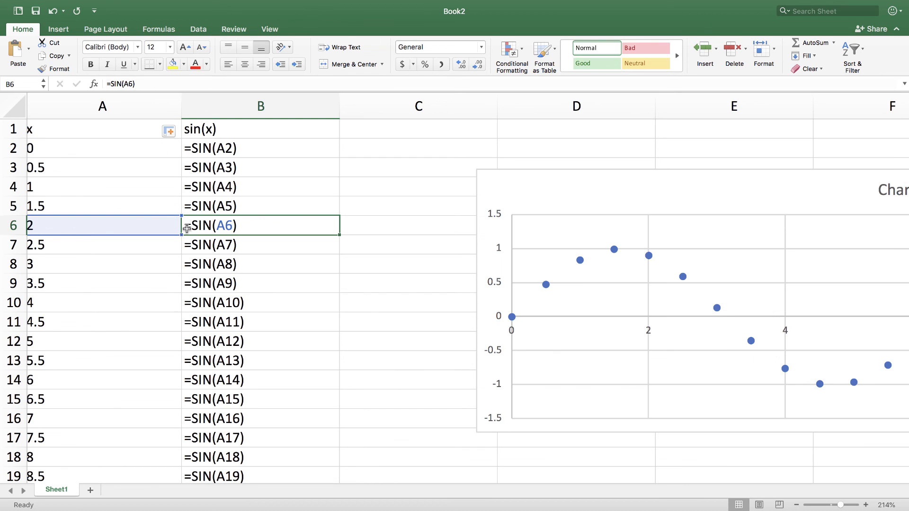
{"action": "mouse_move", "coordinate": [207, 178]}
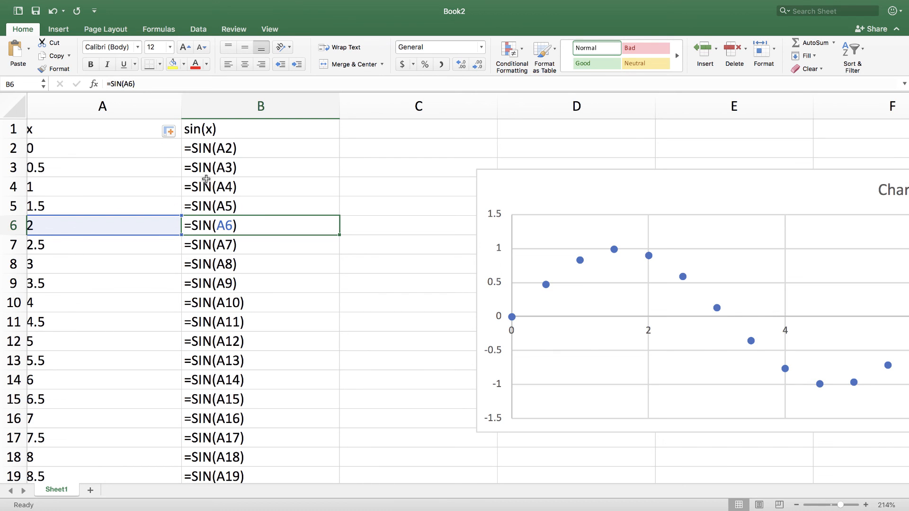
{"action": "mouse_move", "coordinate": [230, 312]}
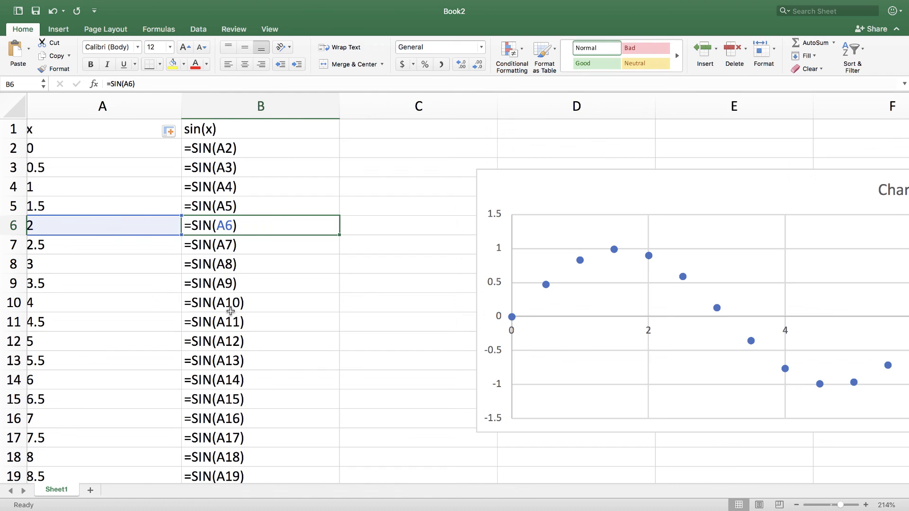